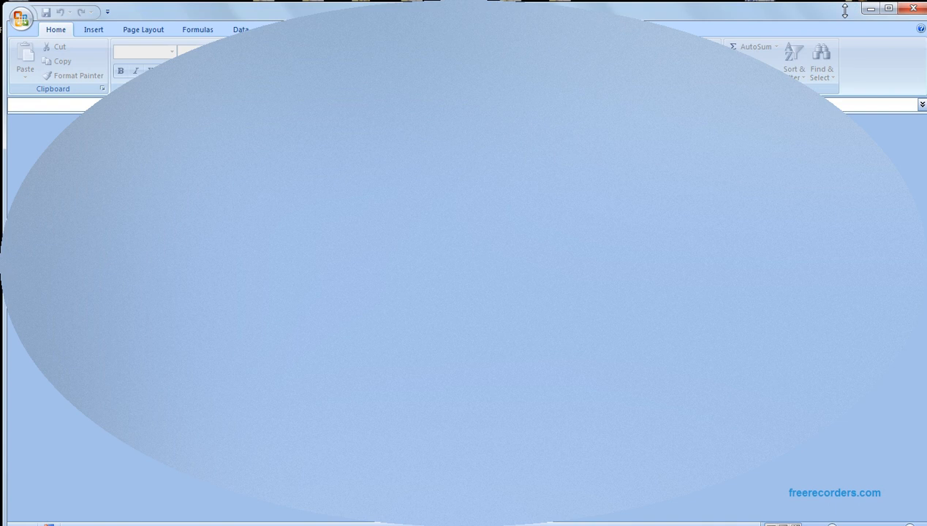
Step: Bring up the Office menu with New, Open and recent documents
click(20, 16)
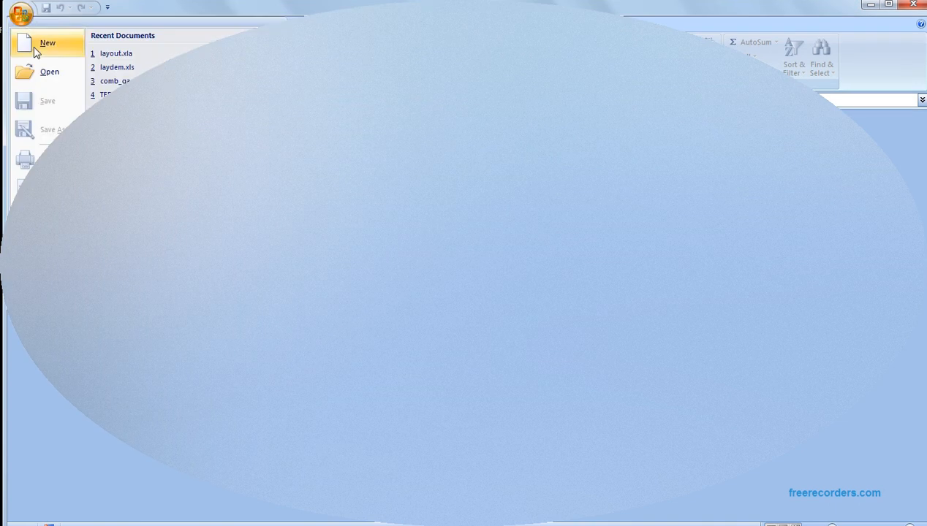
Step: Start a new workbook that holds the Production_layout sheet with its Flow Matrix
click(47, 44)
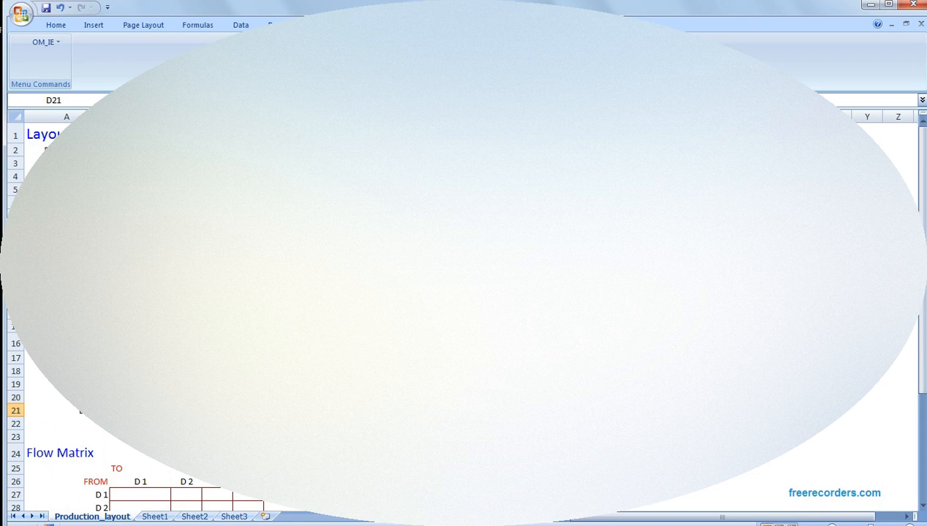
scroll(down, 3)
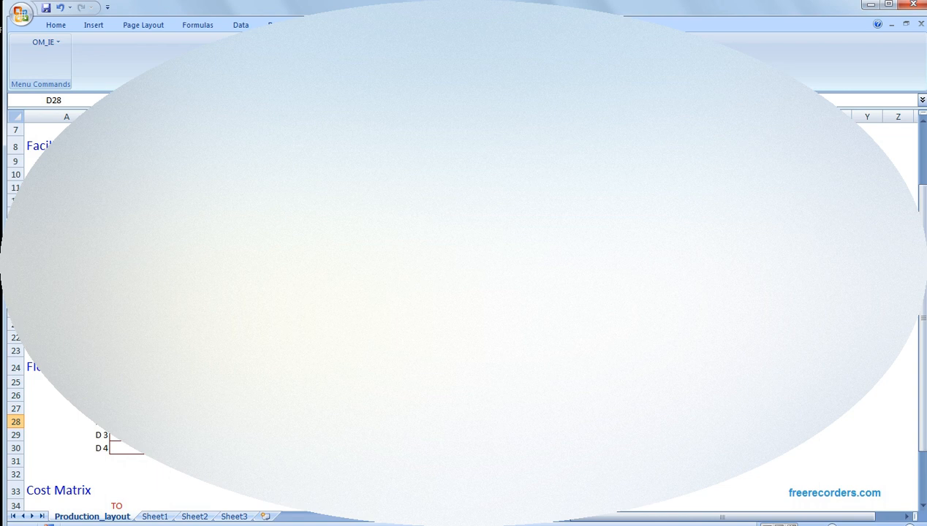
click(124, 448)
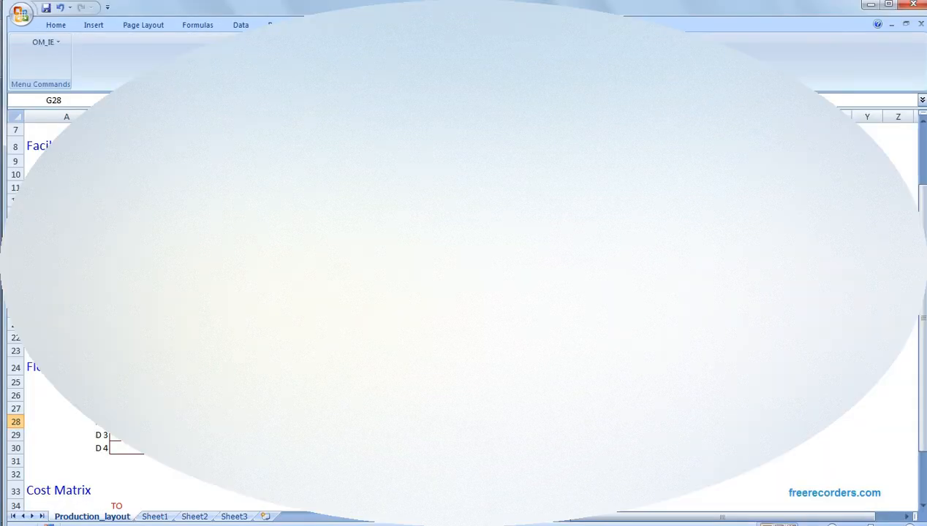
scroll(down, 3)
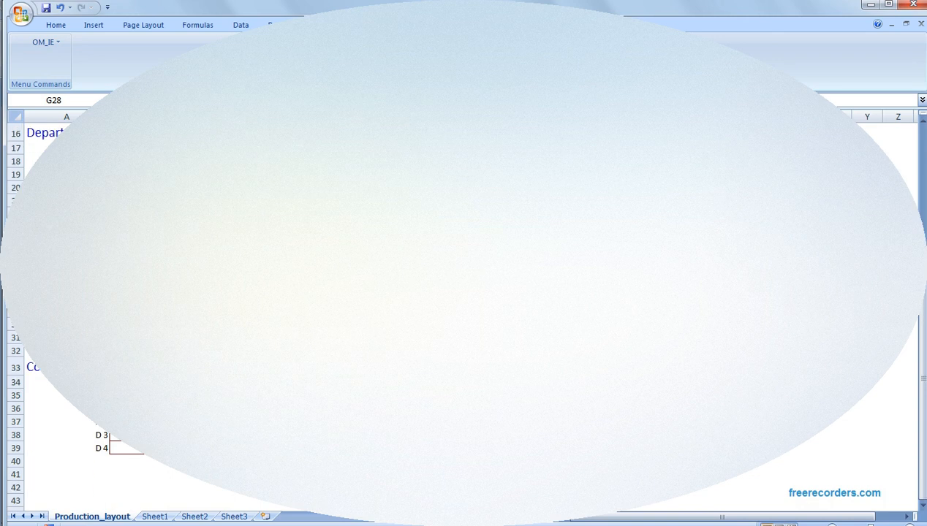
click(14, 408)
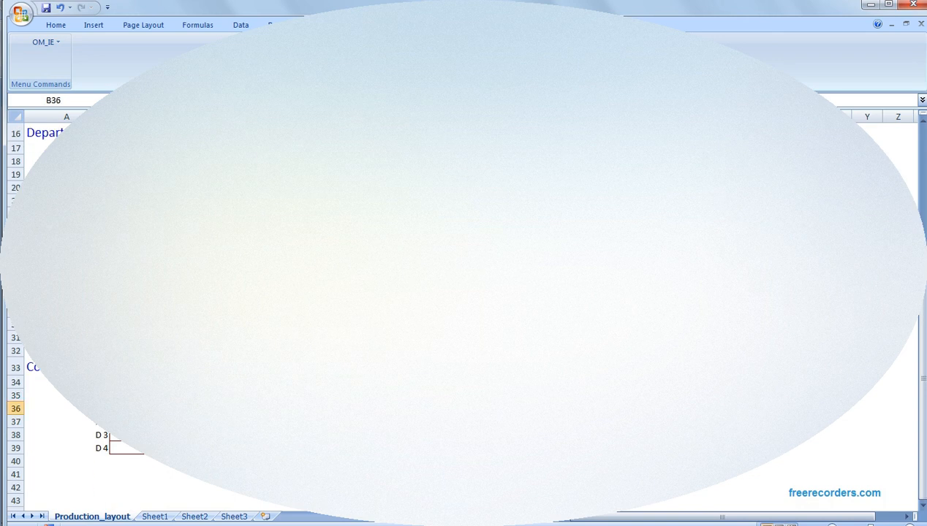